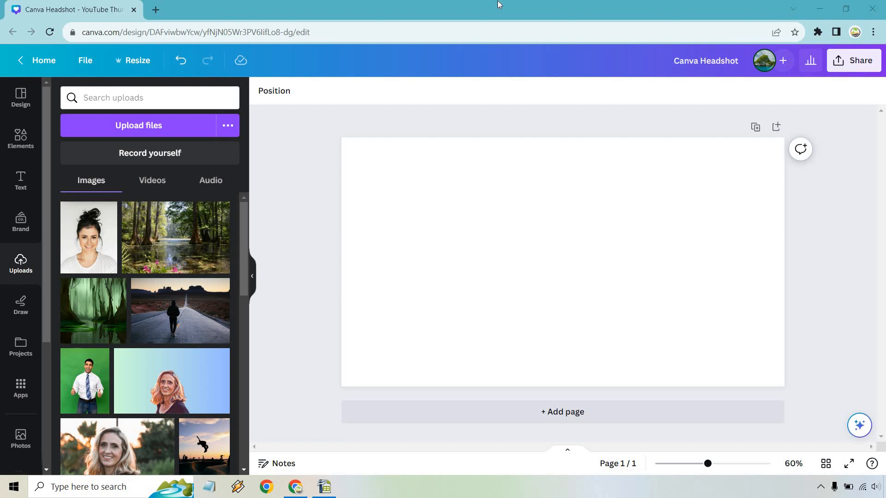
{"action": "mouse_move", "coordinate": [36, 205]}
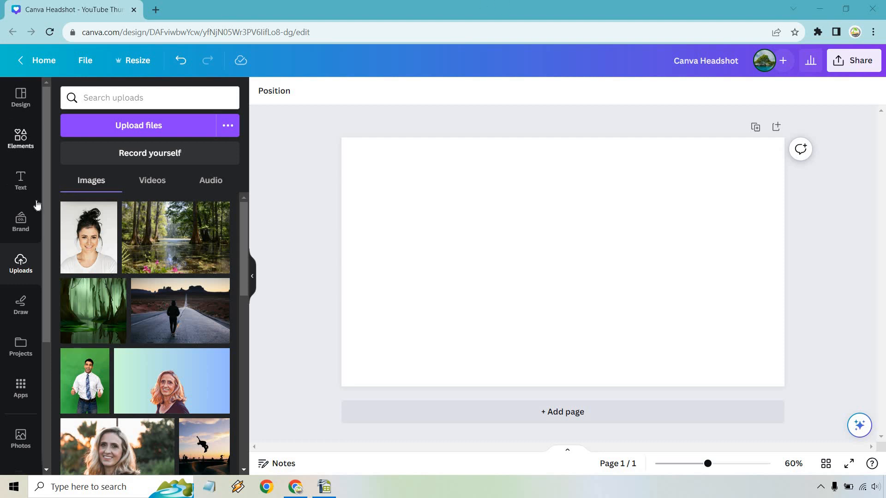
Insert the smiling woman's headshot from Uploads onto the blank Headshot page
{"action": "left_click", "coordinate": [88, 237]}
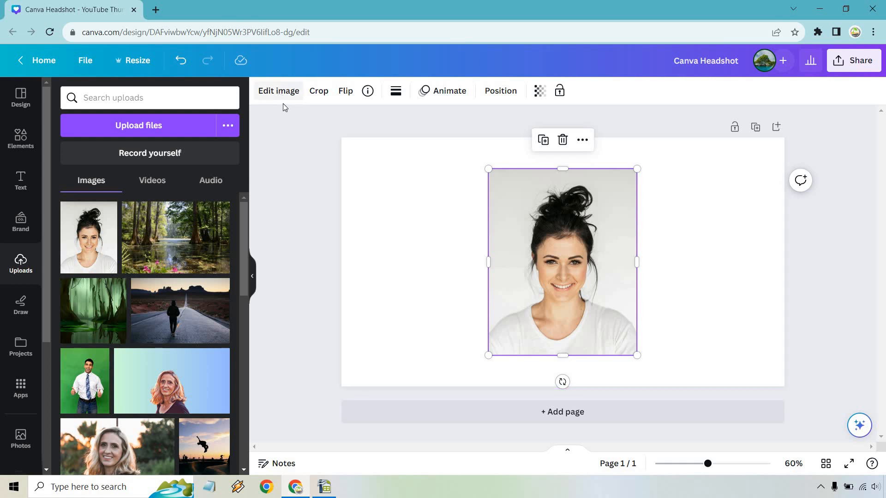
Apply Background Remover to the headshot, cutting the woman out from the grey backdrop
{"action": "left_click", "coordinate": [278, 91]}
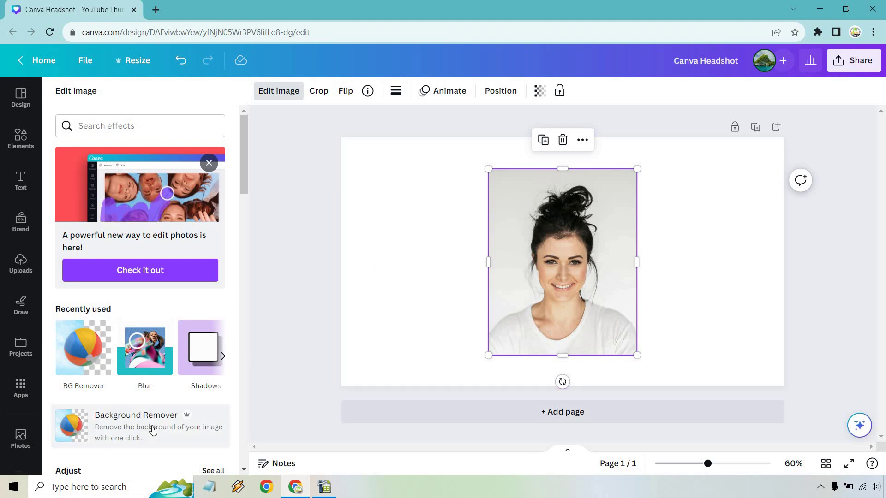
{"action": "left_click", "coordinate": [136, 427]}
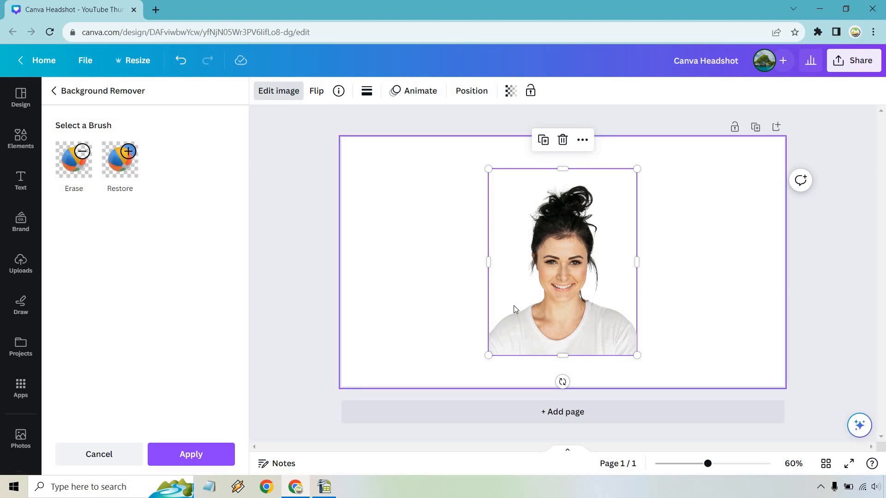
{"action": "left_click", "coordinate": [191, 454]}
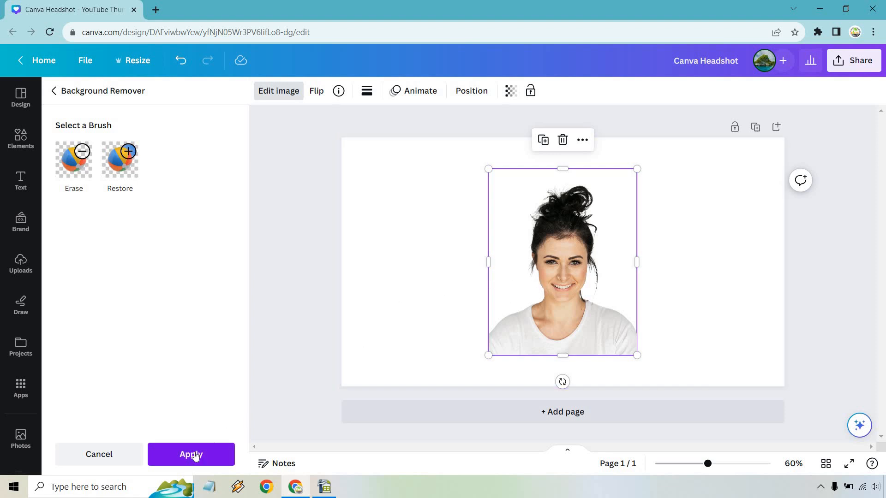
{"action": "left_click", "coordinate": [191, 454]}
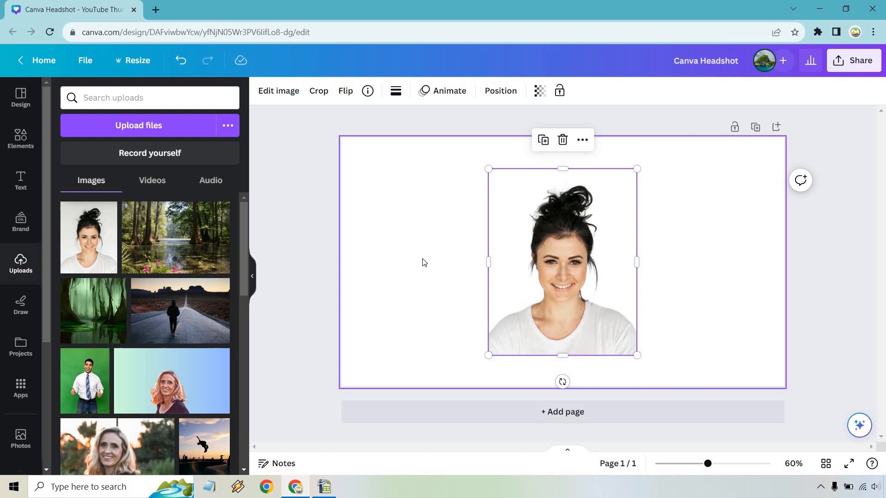
Add the circle frame from Elements > Frames and place the cut-out headshot in it
{"action": "left_click", "coordinate": [424, 262]}
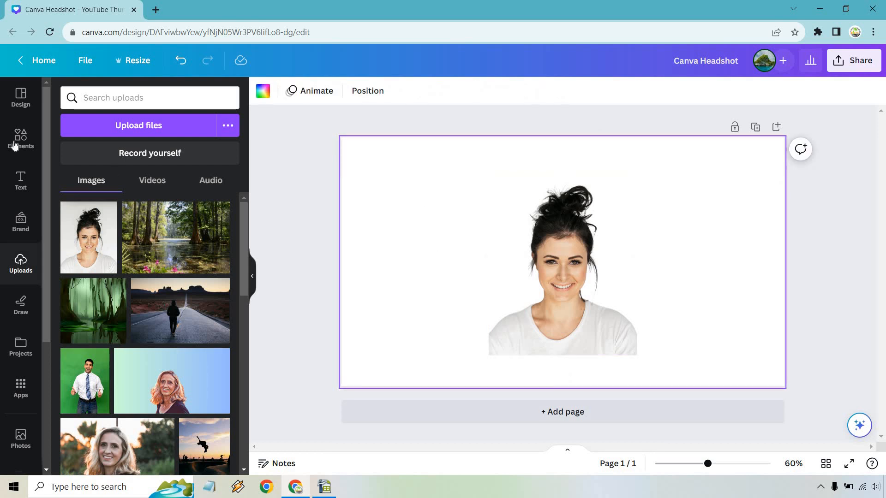
{"action": "left_click", "coordinate": [20, 139]}
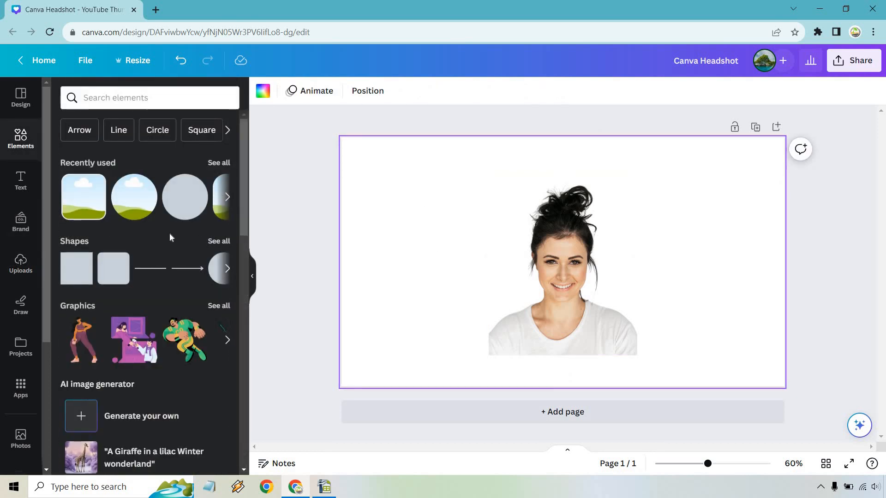
{"action": "scroll", "scroll_direction": "down", "scroll_amount": 3}
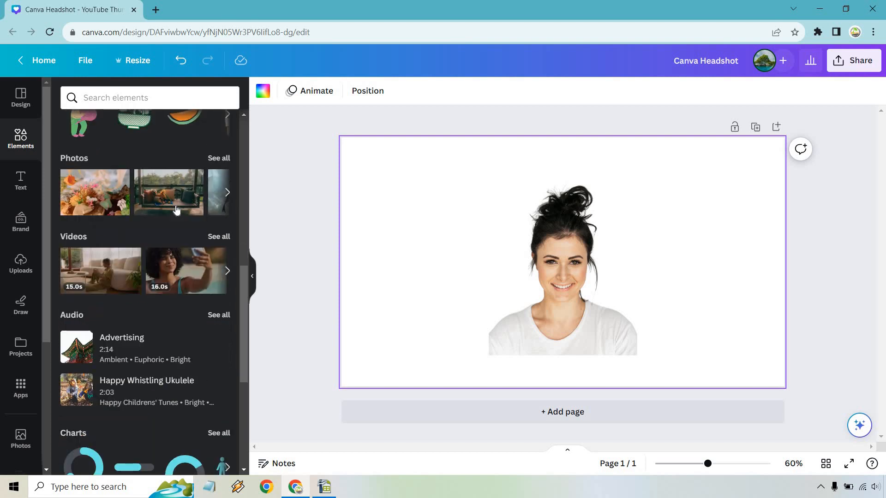
{"action": "scroll", "scroll_direction": "down", "scroll_amount": 3}
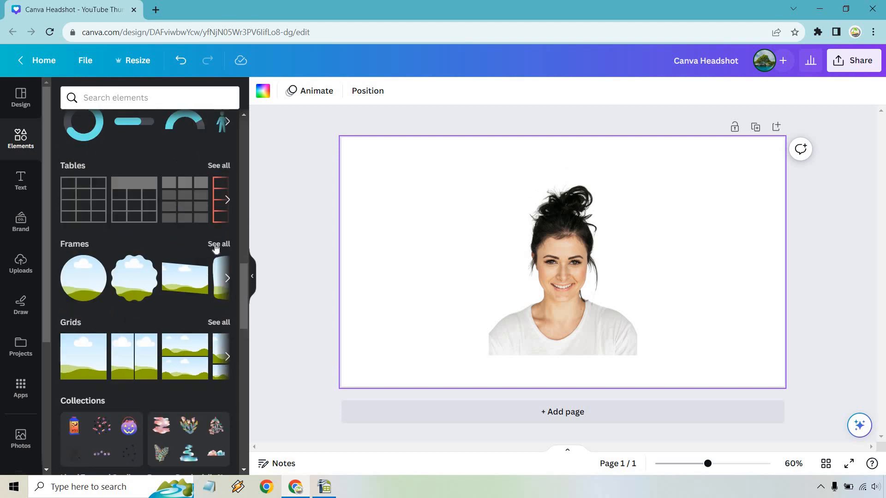
{"action": "left_click", "coordinate": [219, 244]}
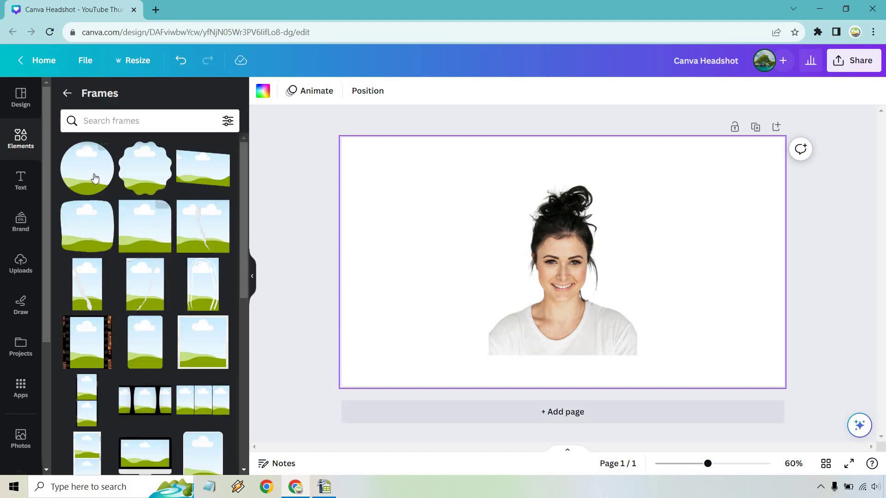
{"action": "left_click", "coordinate": [86, 167]}
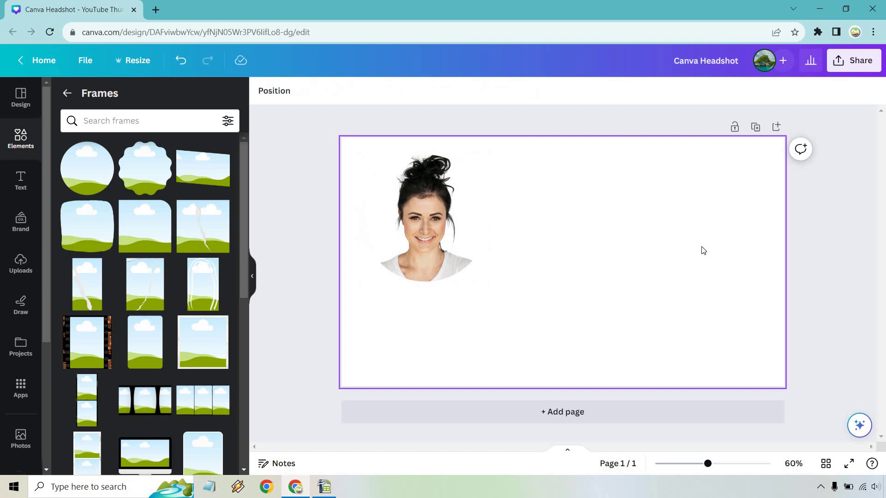
{"action": "mouse_move", "coordinate": [548, 271]}
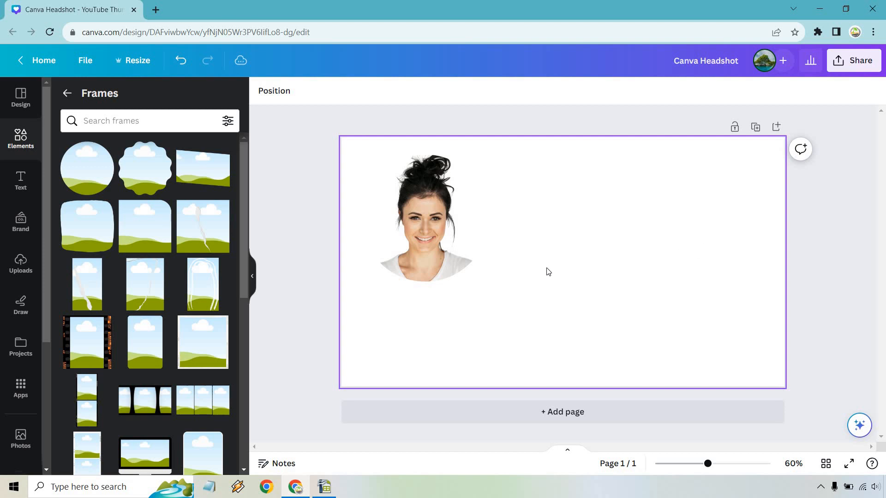
Try a rounded square frame, then scroll the frames list down to the circle designs
{"action": "left_click", "coordinate": [426, 218]}
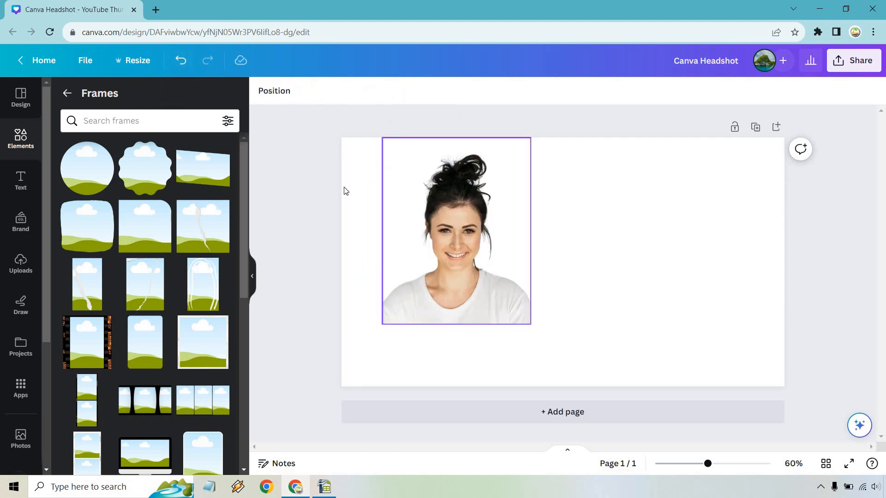
{"action": "scroll", "scroll_direction": "down", "scroll_amount": 3}
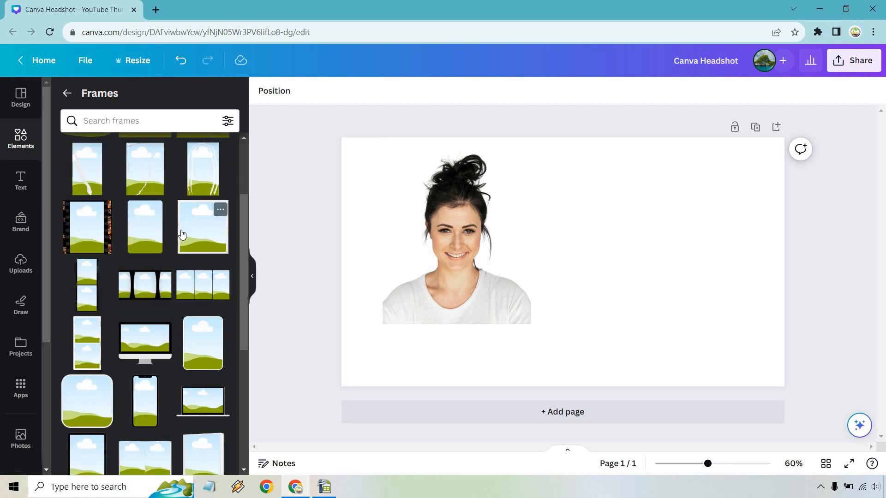
{"action": "left_click", "coordinate": [202, 227]}
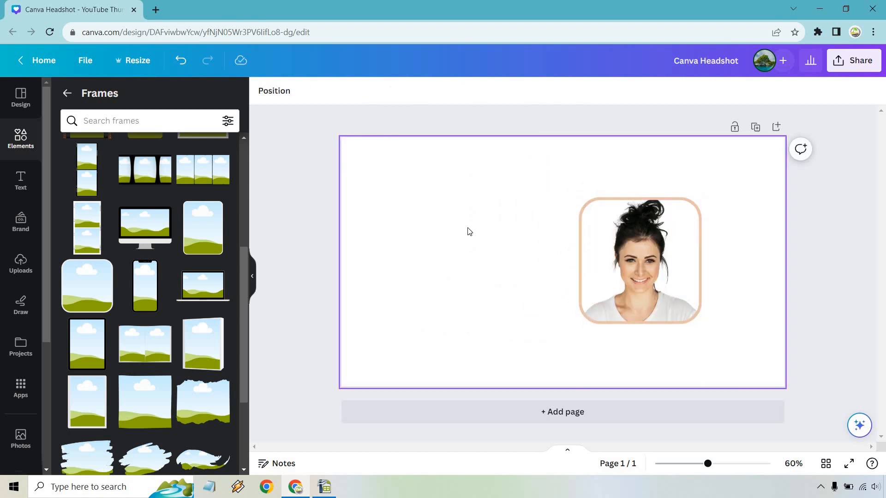
{"action": "left_click", "coordinate": [86, 285]}
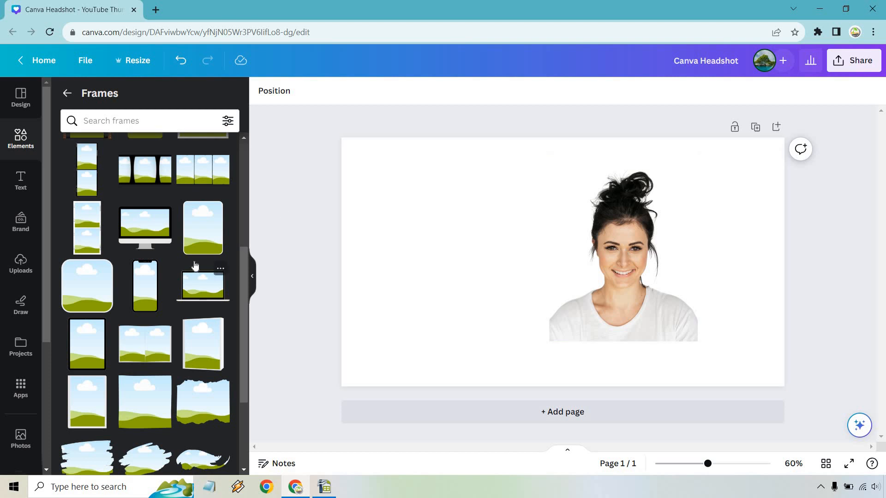
{"action": "scroll", "scroll_direction": "down", "scroll_amount": 3}
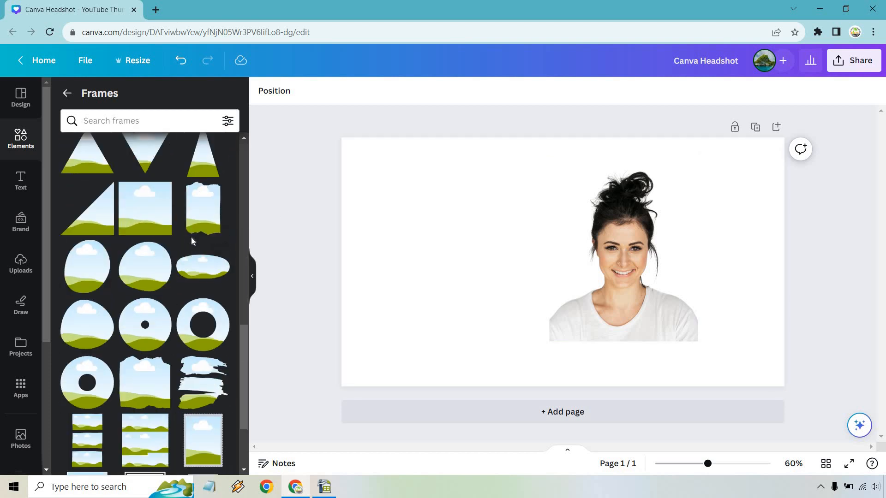
{"action": "scroll", "scroll_direction": "down", "scroll_amount": 3}
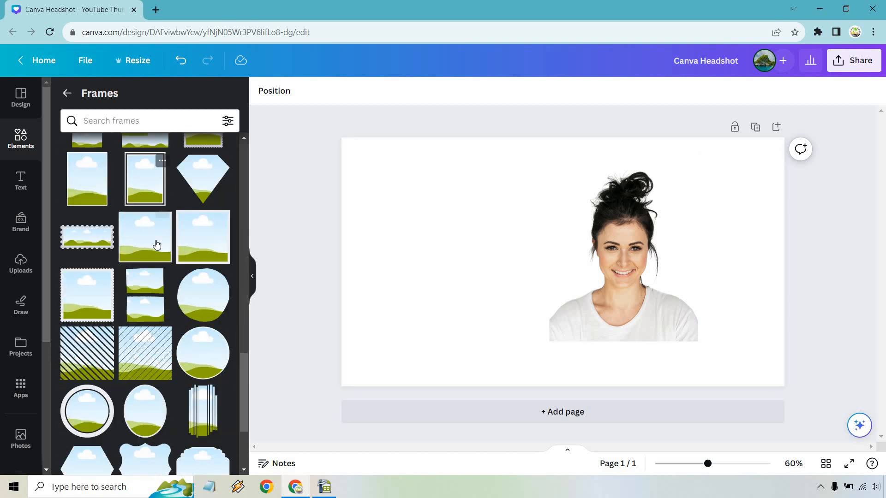
{"action": "scroll", "scroll_direction": "down", "scroll_amount": 3}
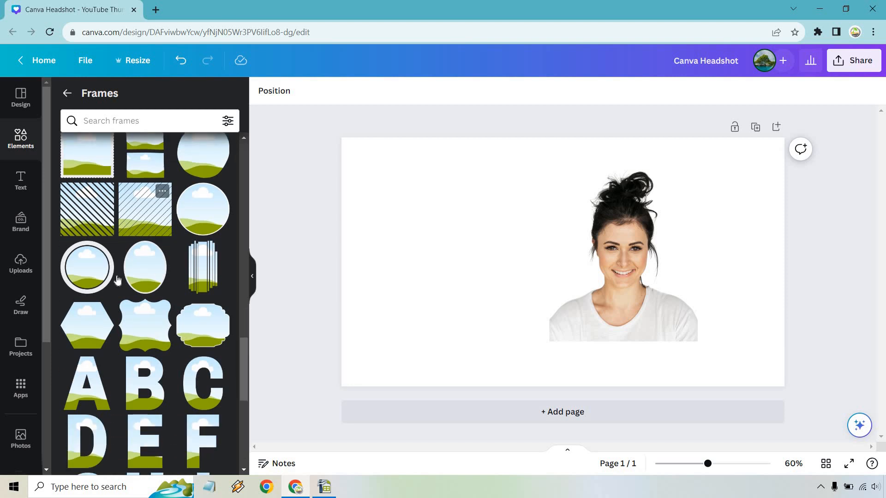
{"action": "mouse_move", "coordinate": [96, 264]}
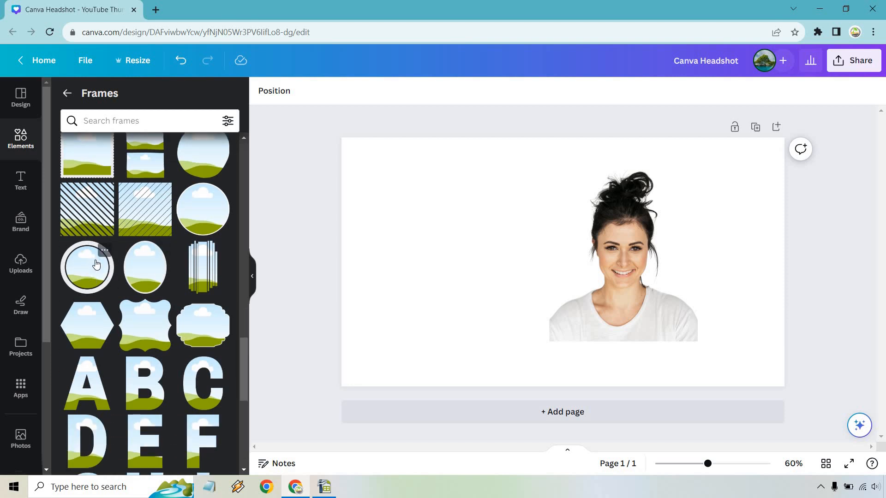
{"action": "mouse_move", "coordinate": [200, 216]}
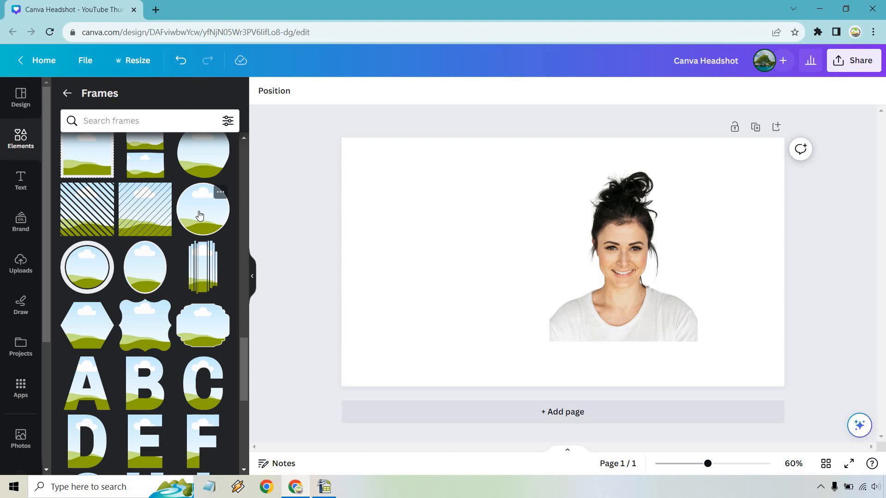
Add the bordered circle frame and set its border colour to green
{"action": "left_click", "coordinate": [203, 209]}
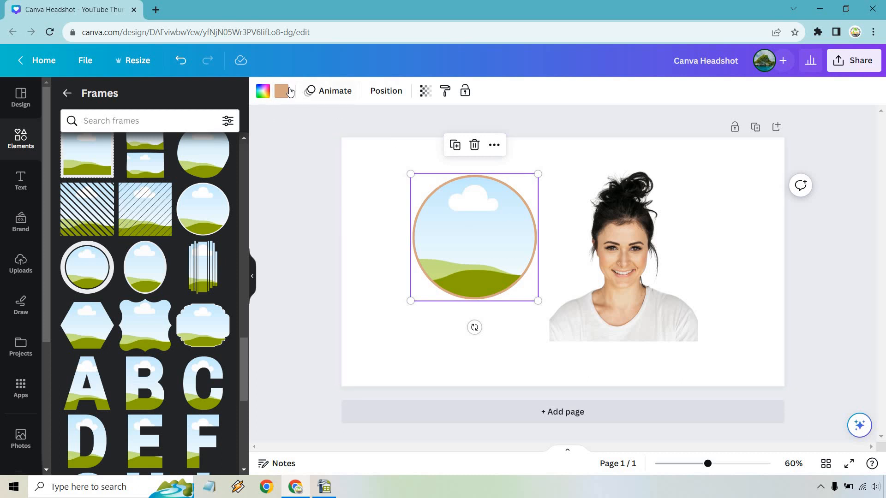
{"action": "left_click", "coordinate": [281, 91]}
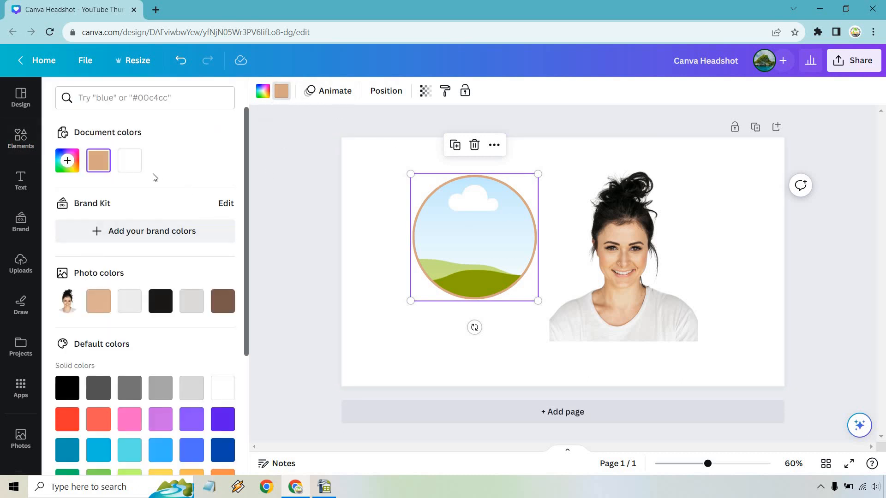
{"action": "scroll", "scroll_direction": "down", "scroll_amount": 3}
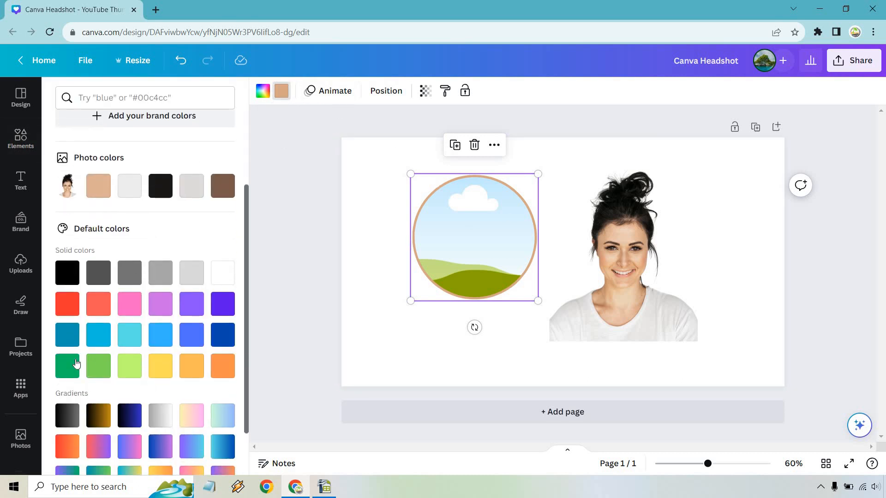
{"action": "left_click", "coordinate": [67, 365]}
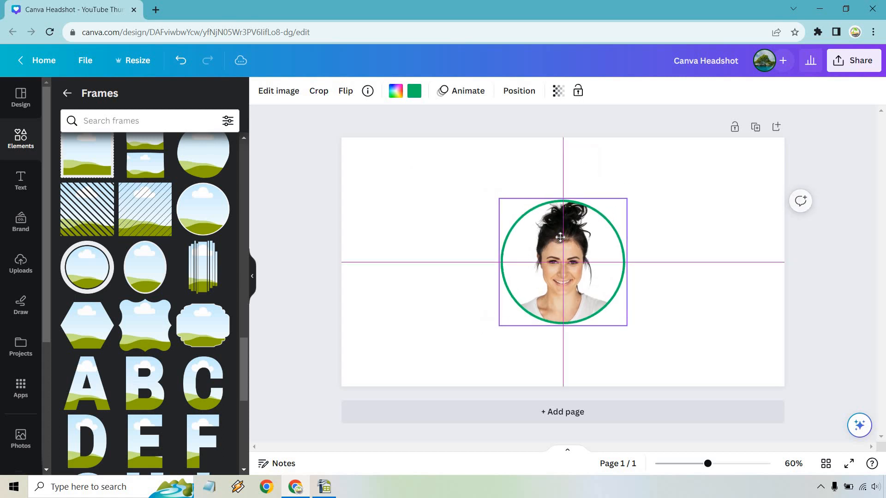
{"action": "left_click", "coordinate": [562, 263]}
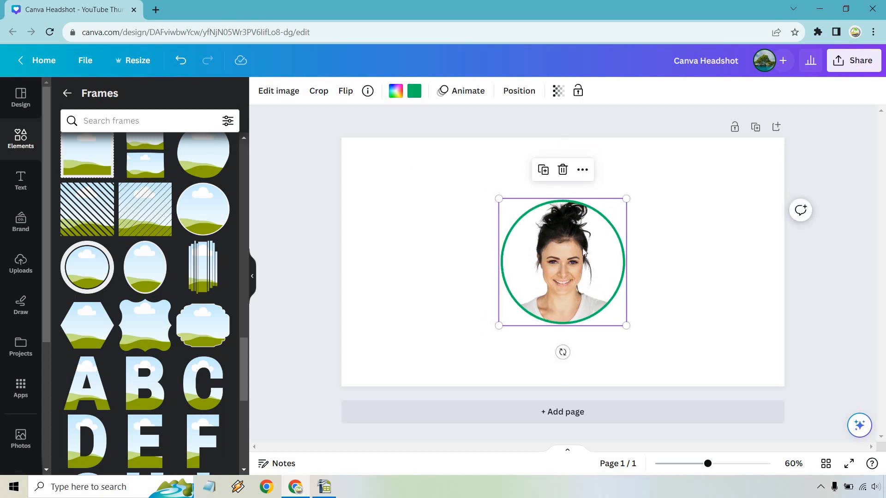
{"action": "mouse_move", "coordinate": [308, 164]}
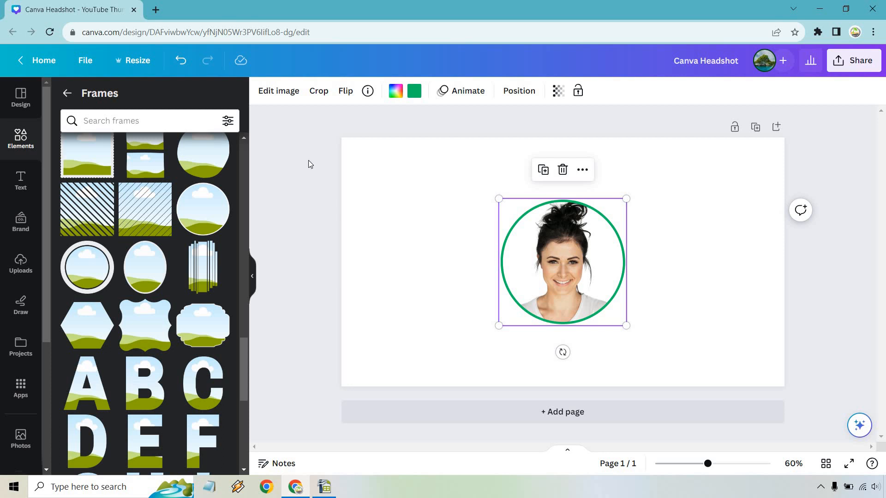
{"action": "left_click", "coordinate": [318, 90]}
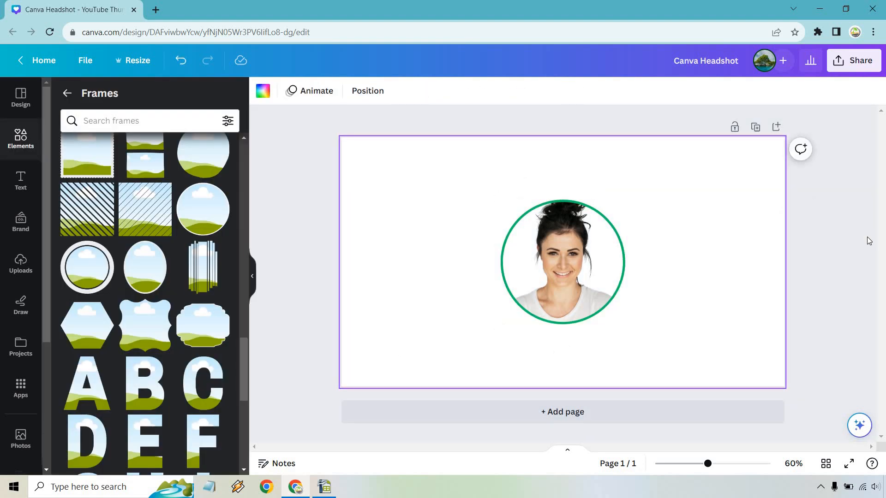
{"action": "scroll", "scroll_direction": "down", "scroll_amount": 3}
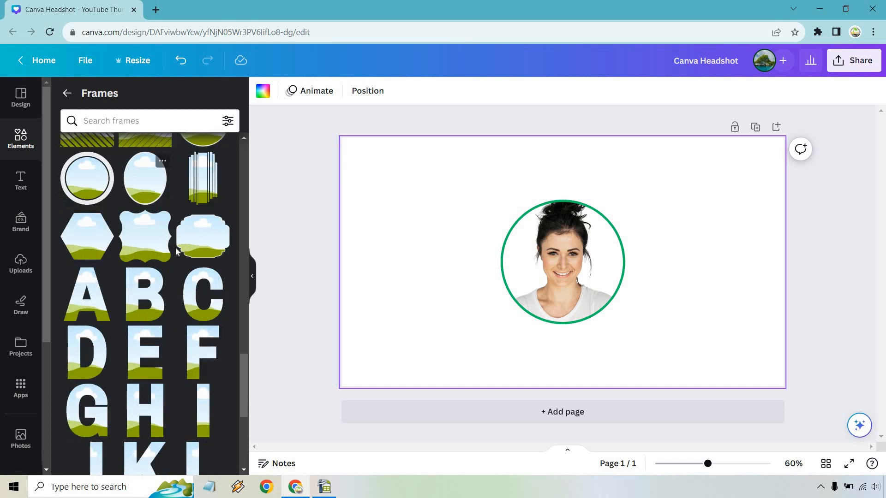
{"action": "scroll", "scroll_direction": "down", "scroll_amount": 3}
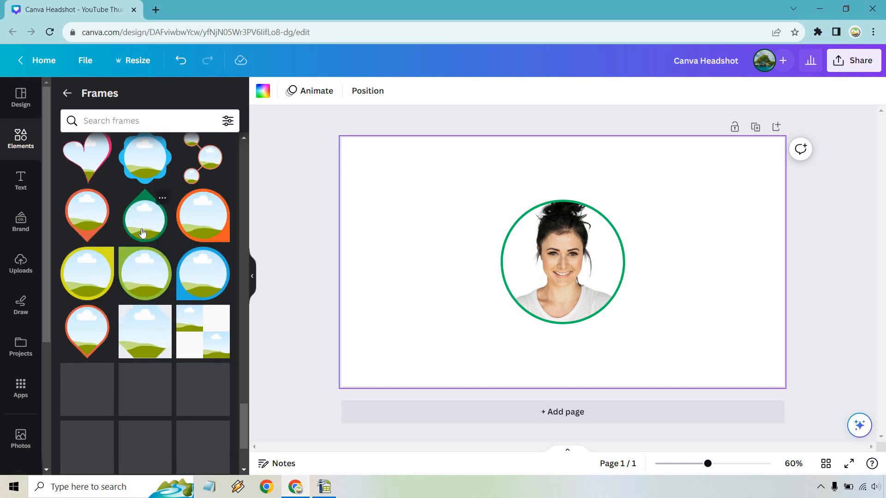
{"action": "scroll", "scroll_direction": "down", "scroll_amount": 3}
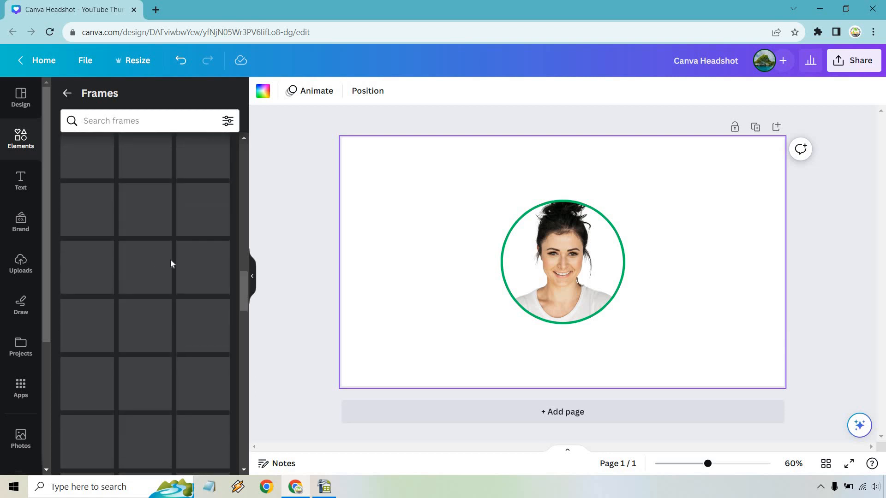
{"action": "scroll", "scroll_direction": "up", "scroll_amount": 3}
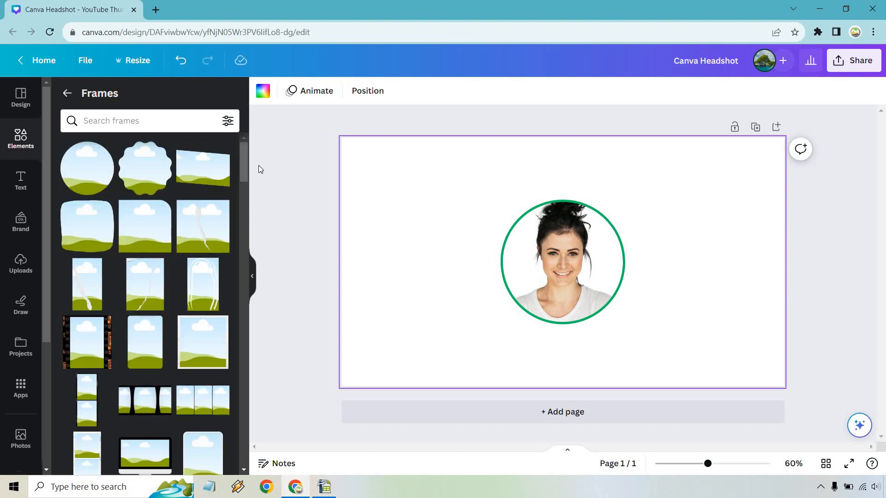
{"action": "mouse_move", "coordinate": [113, 249]}
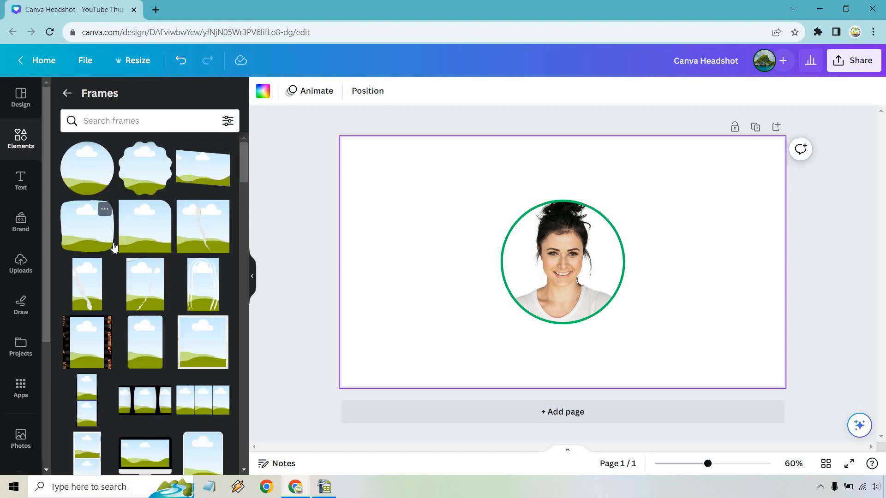
{"action": "mouse_move", "coordinate": [761, 270]}
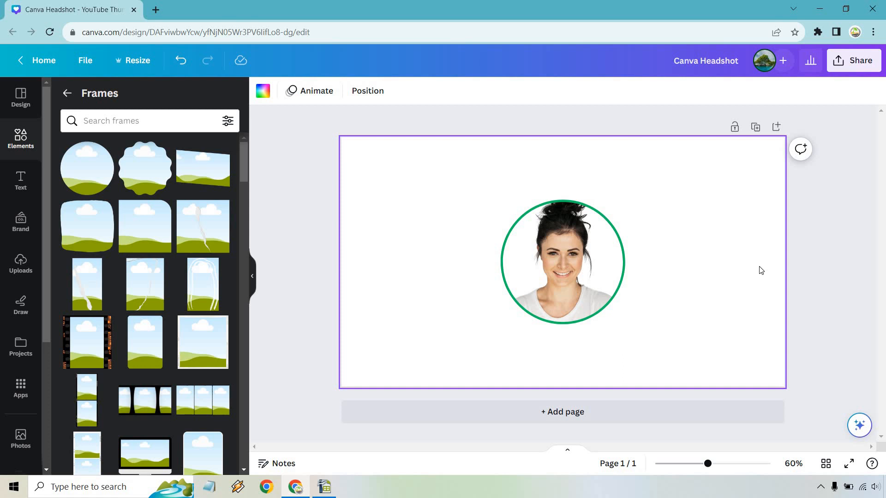
{"action": "mouse_move", "coordinate": [736, 274]}
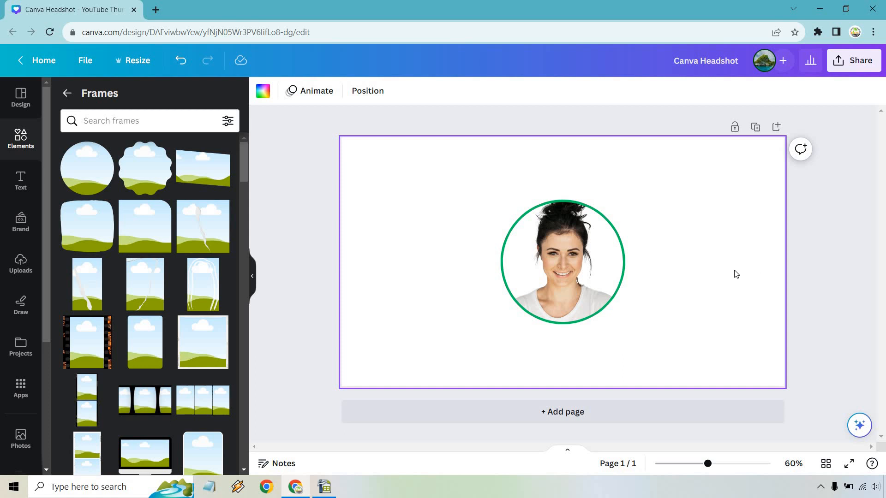